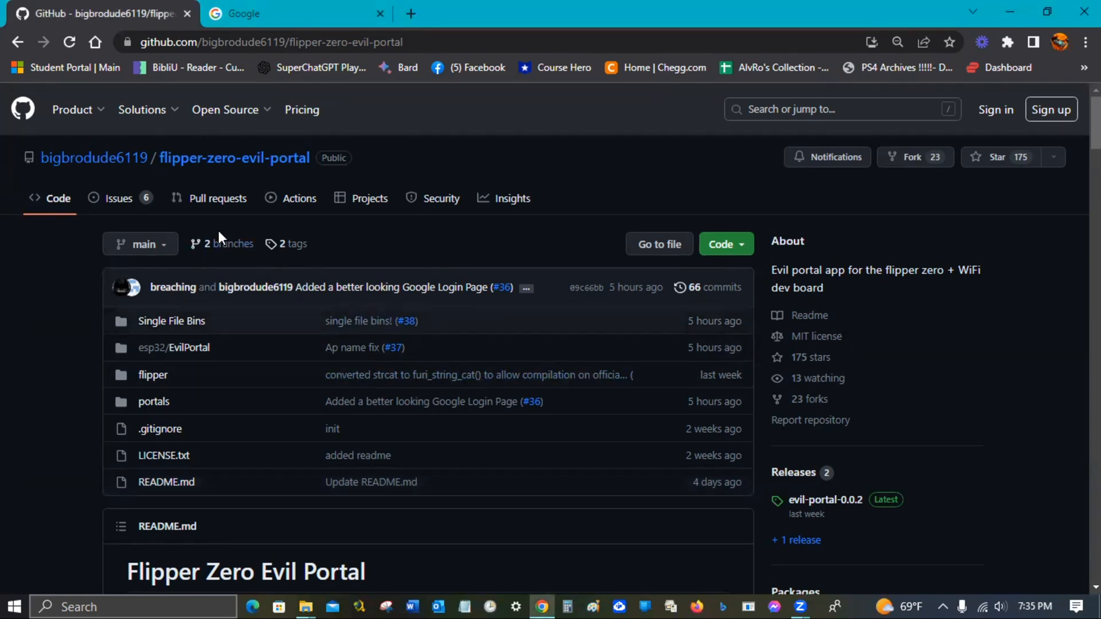
{"action": "mouse_move", "coordinate": [360, 272]}
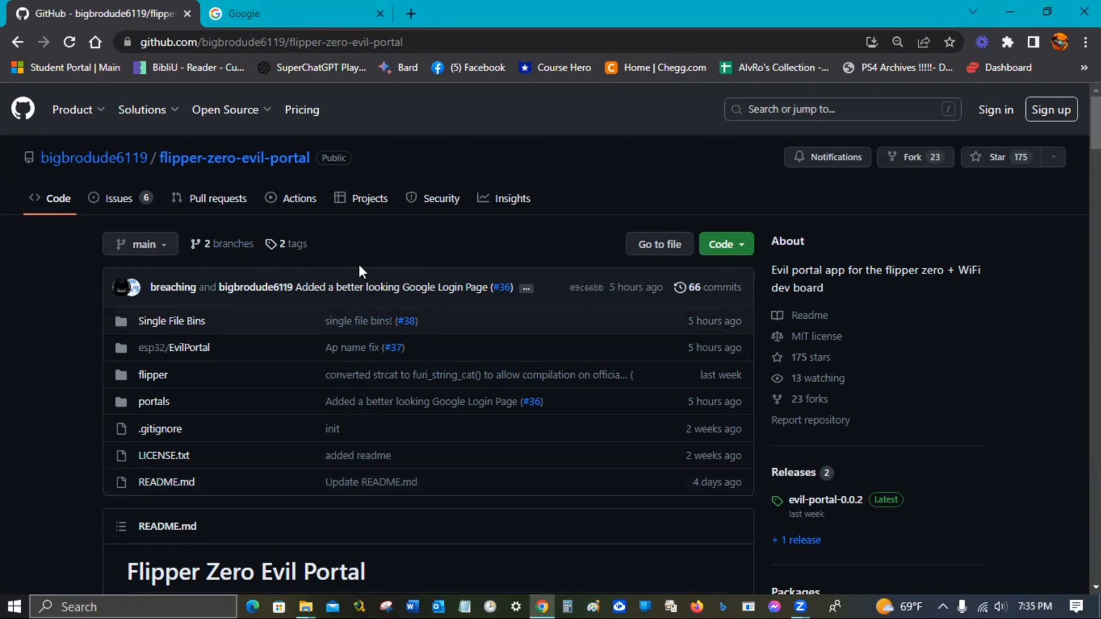
{"action": "mouse_move", "coordinate": [255, 384]}
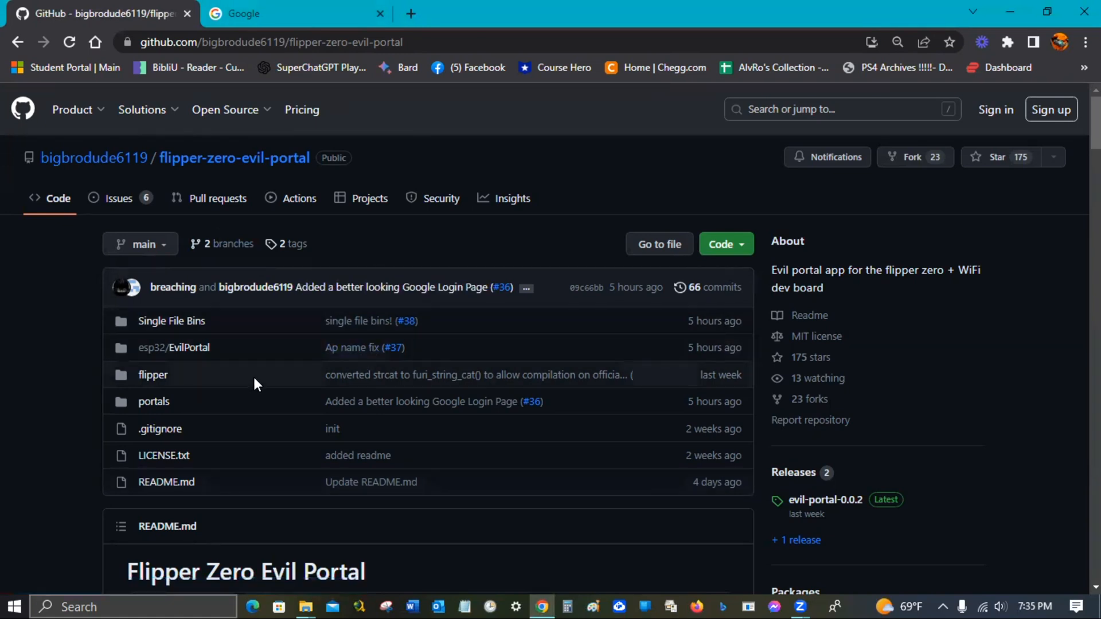
{"action": "mouse_move", "coordinate": [171, 321]}
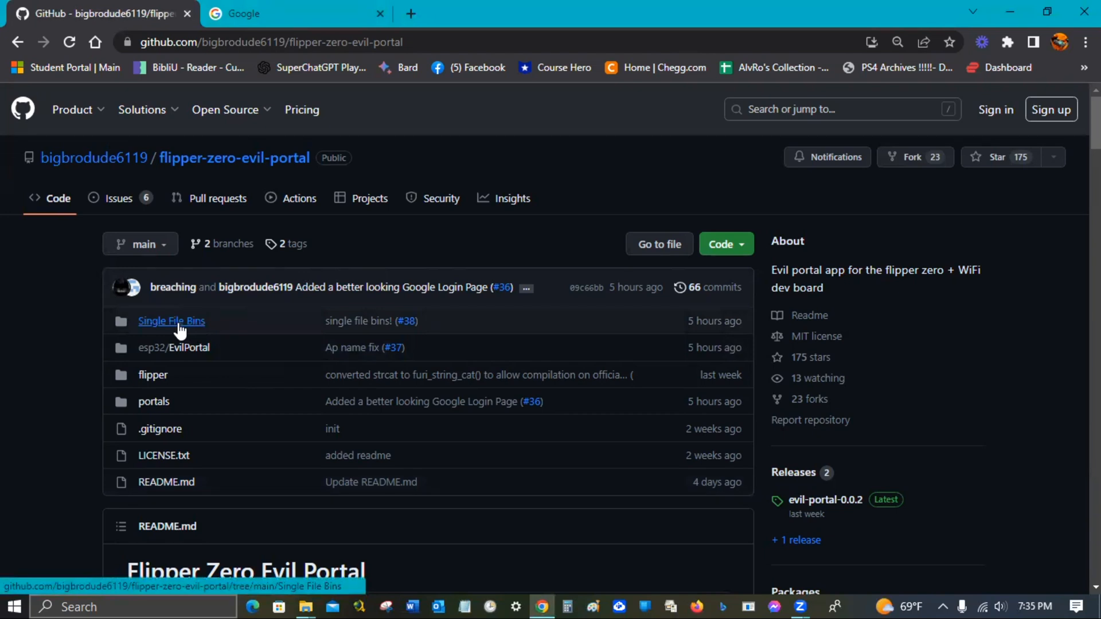
{"action": "mouse_move", "coordinate": [171, 321]}
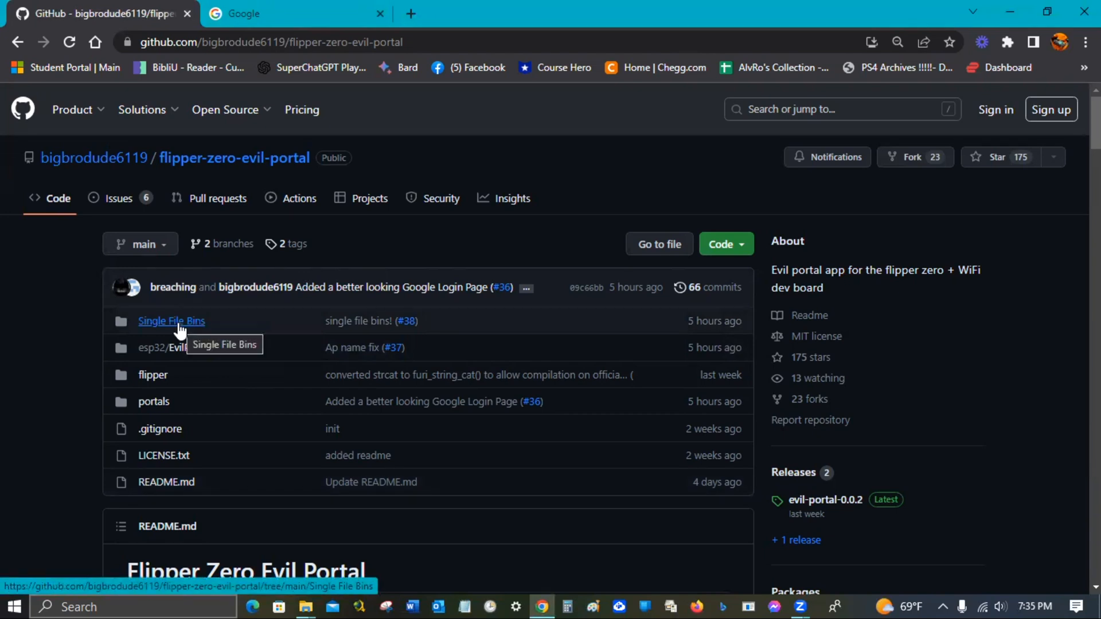
- View the Single File Bins folder listing the Evil Portal WROOM and WiFi Board/S2 .bin firmware files
{"action": "left_click", "coordinate": [170, 321]}
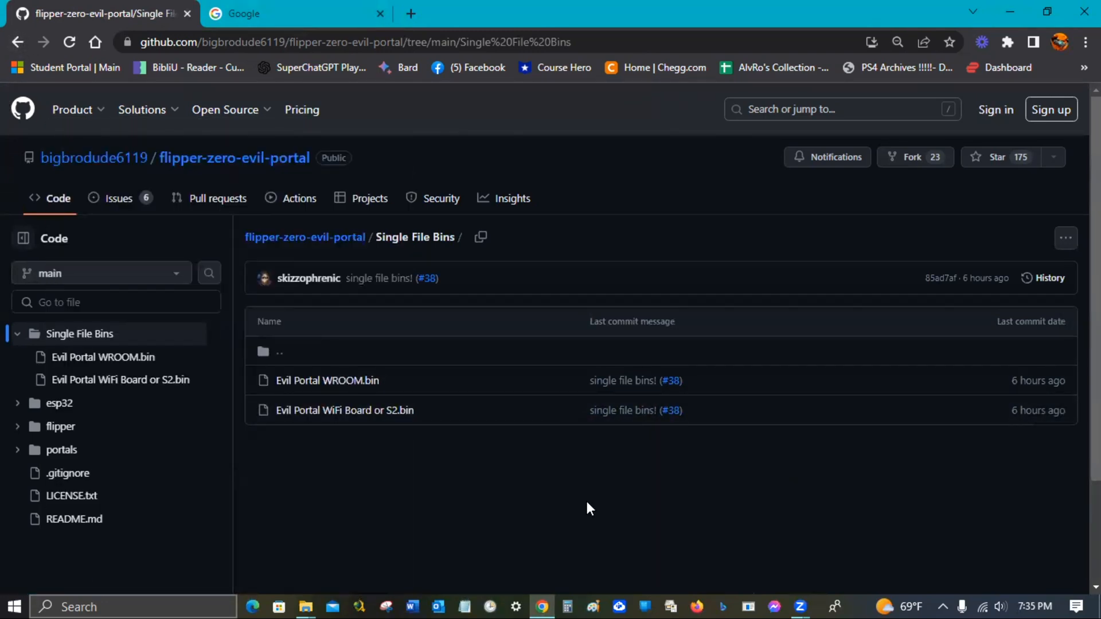
{"action": "mouse_move", "coordinate": [593, 510]}
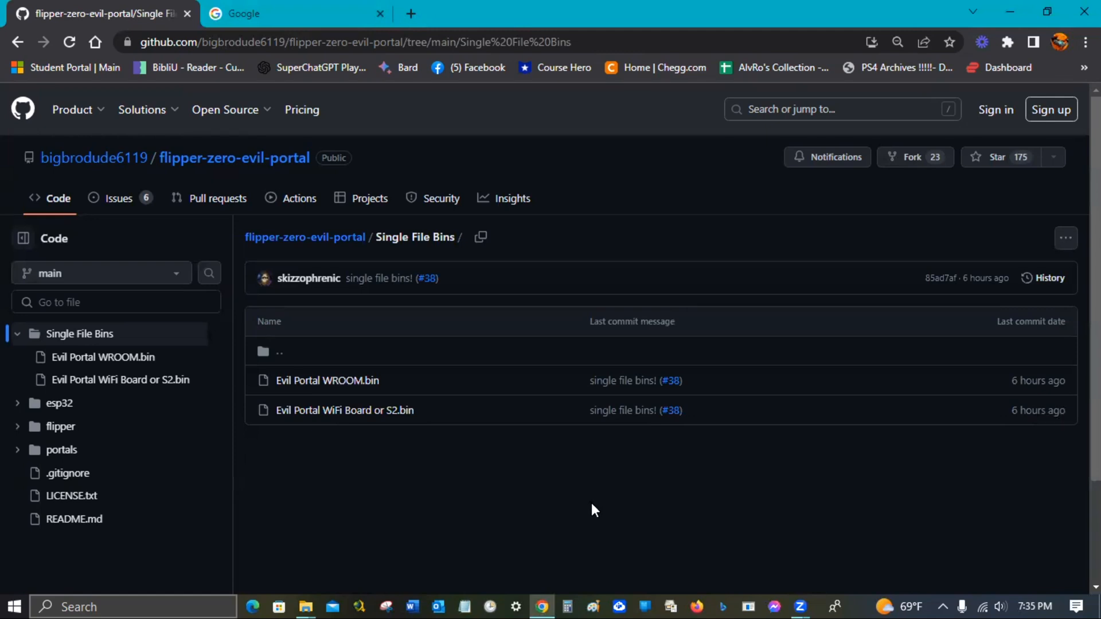
{"action": "mouse_move", "coordinate": [390, 467]}
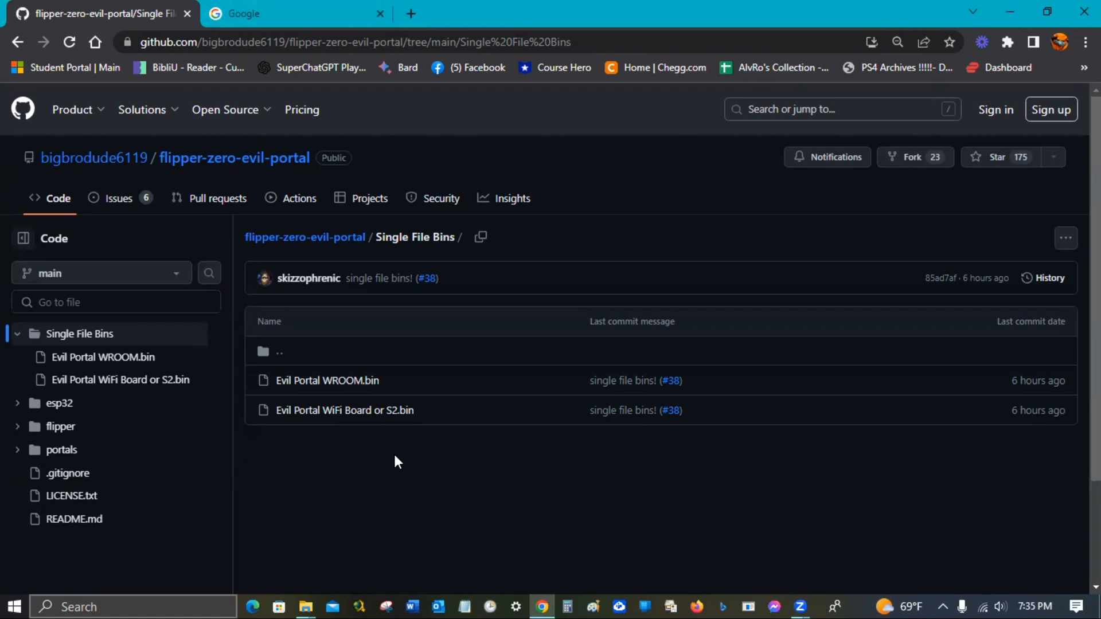
{"action": "mouse_move", "coordinate": [404, 464]}
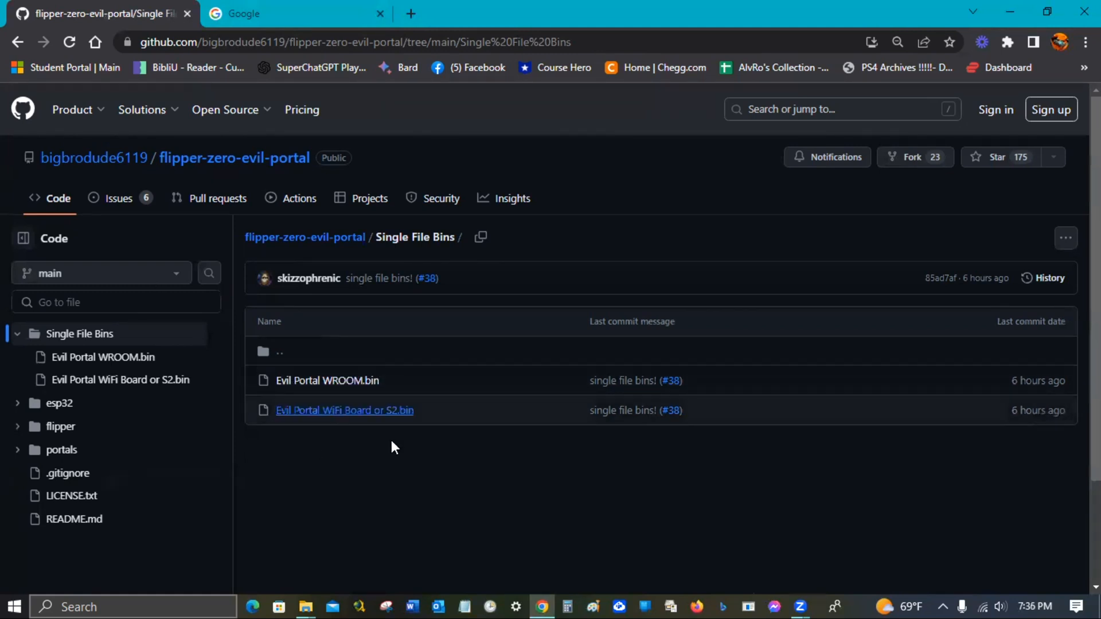
{"action": "mouse_move", "coordinate": [380, 418]}
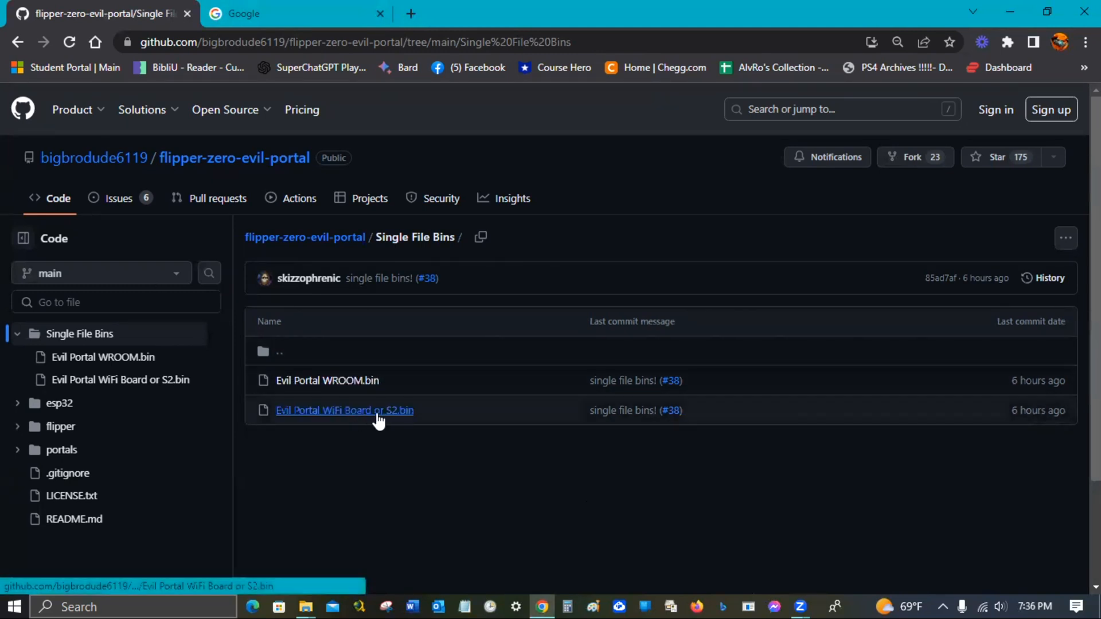
{"action": "mouse_move", "coordinate": [621, 601]}
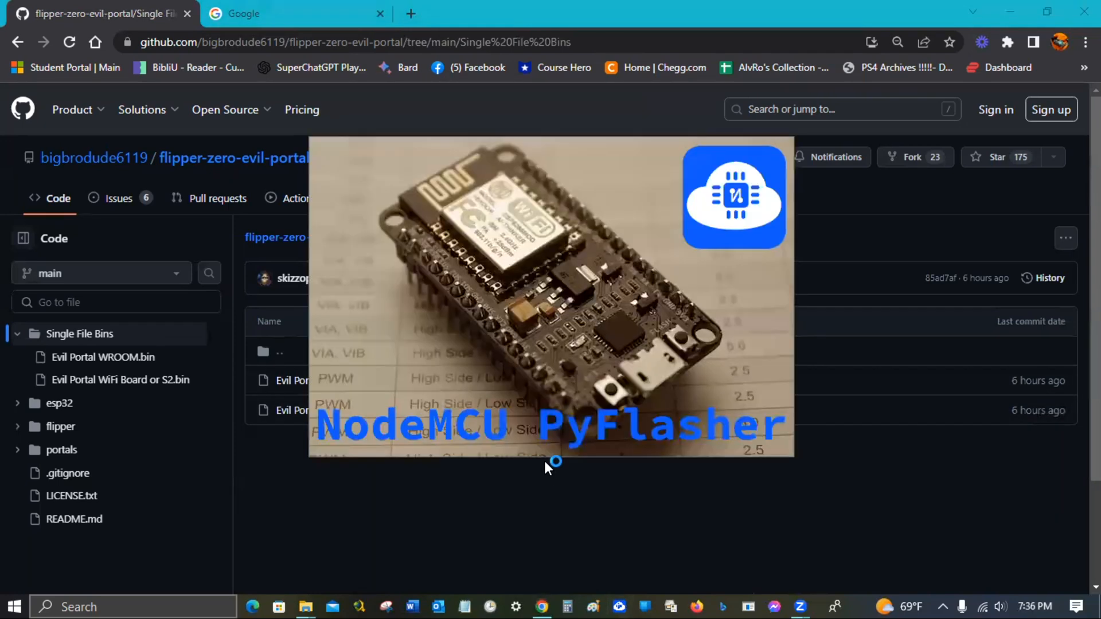
- Browse the portals folder's HTML login pages, return to the repo root and show the Code clone/download options
{"action": "left_click", "coordinate": [618, 607]}
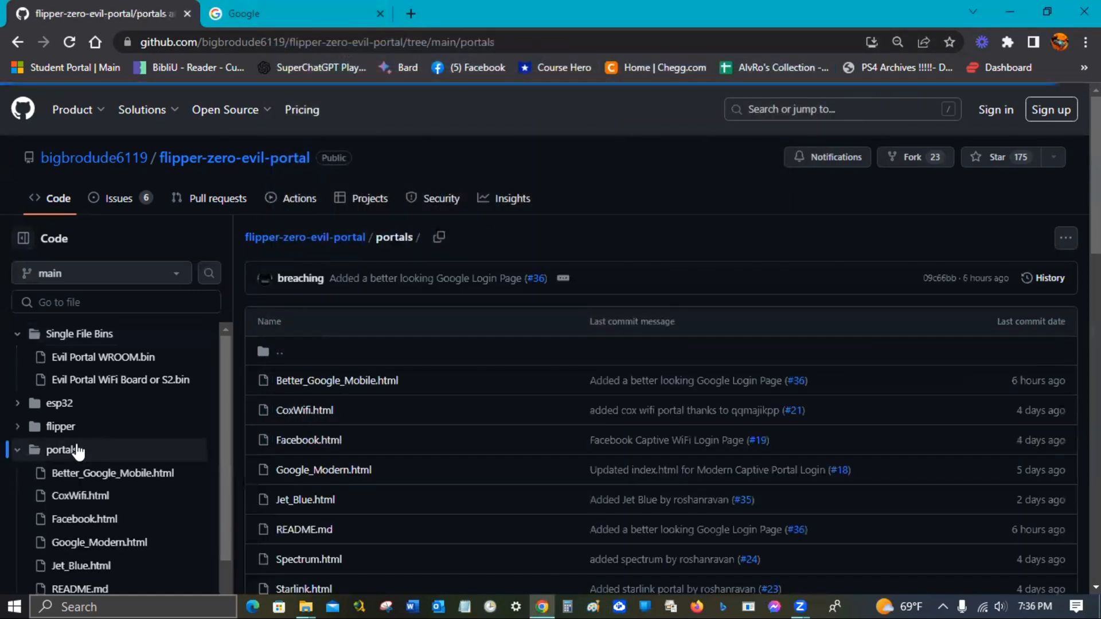
{"action": "scroll", "scroll_direction": "down", "scroll_amount": 3}
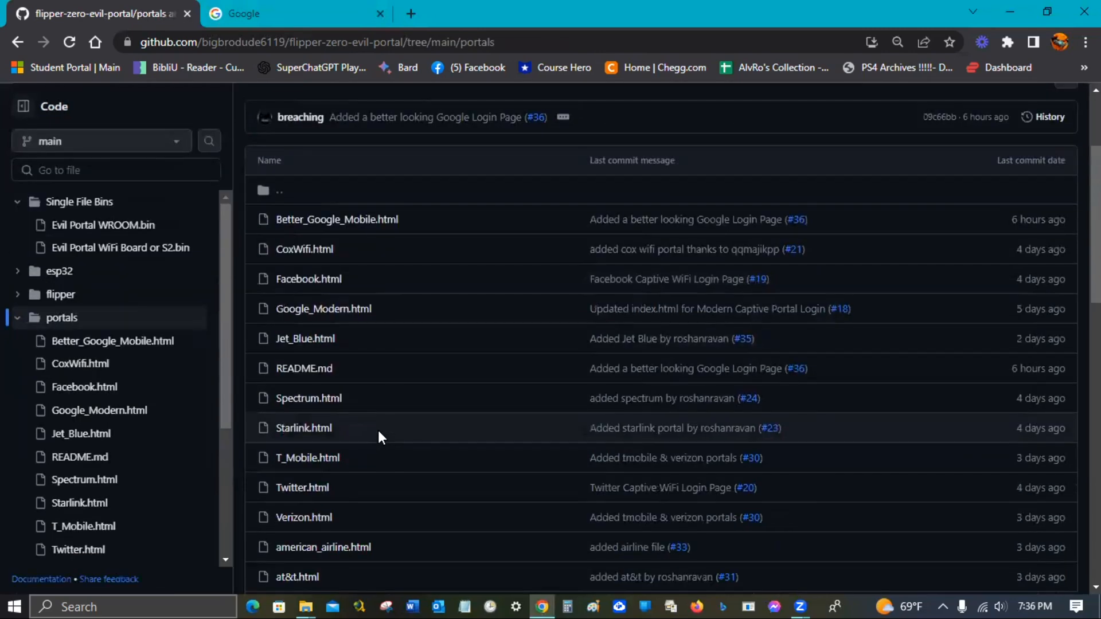
{"action": "mouse_move", "coordinate": [299, 271]}
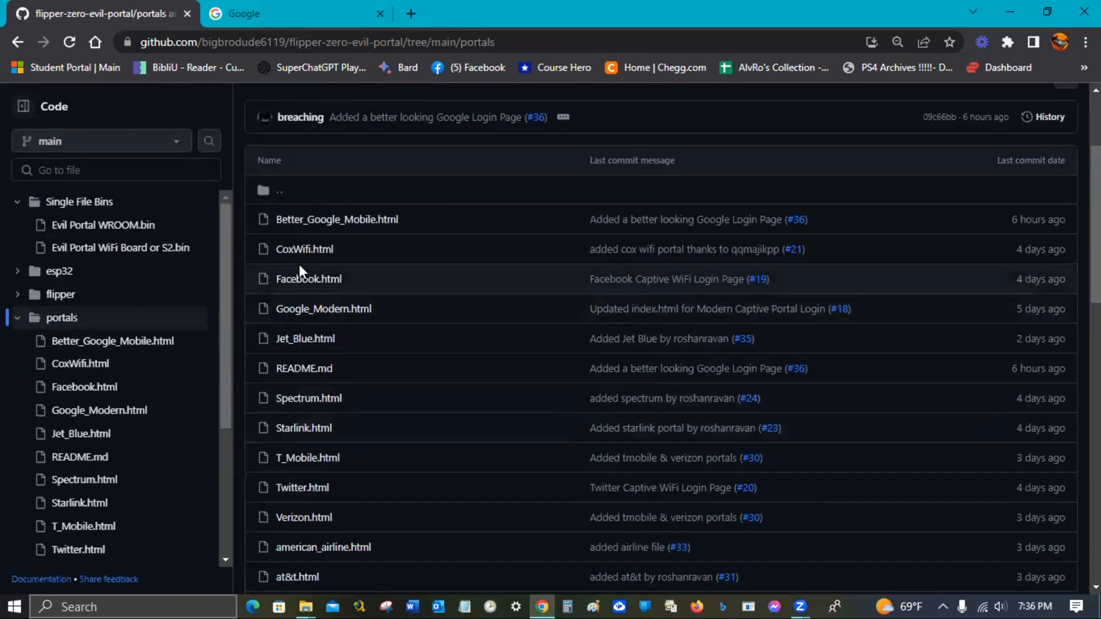
{"action": "mouse_move", "coordinate": [336, 219]}
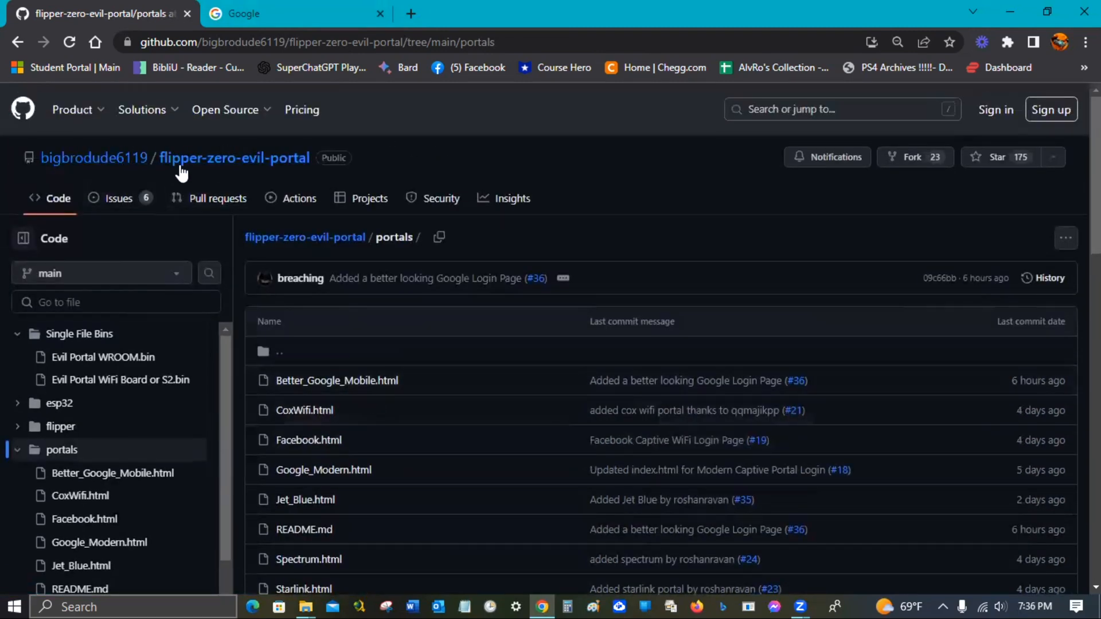
{"action": "left_click", "coordinate": [225, 110]}
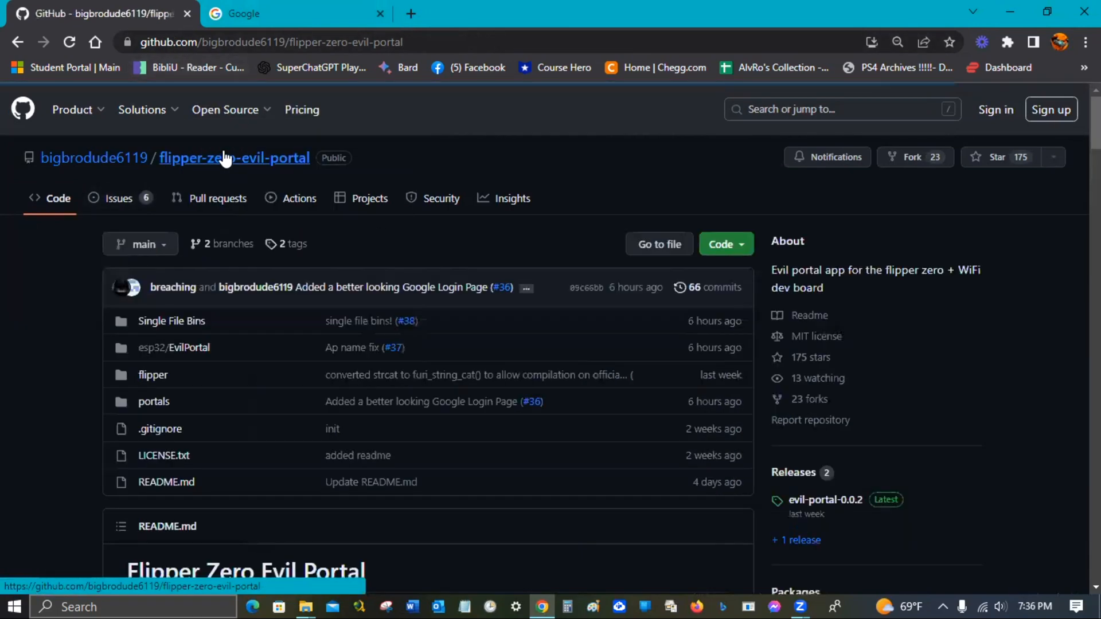
{"action": "left_click", "coordinate": [720, 244]}
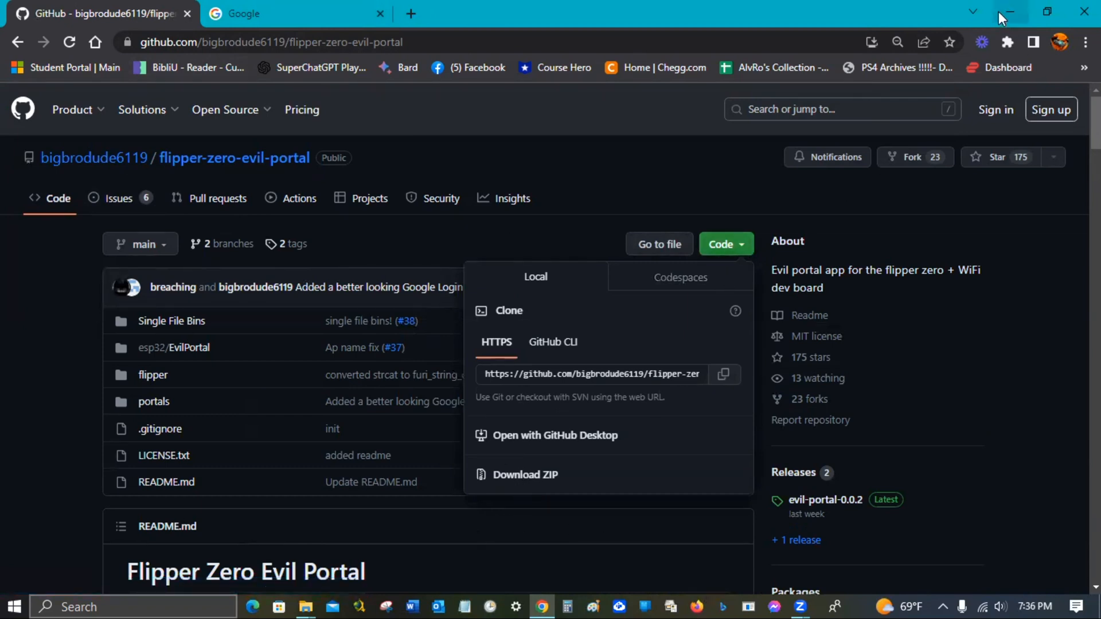
{"action": "mouse_move", "coordinate": [304, 606]}
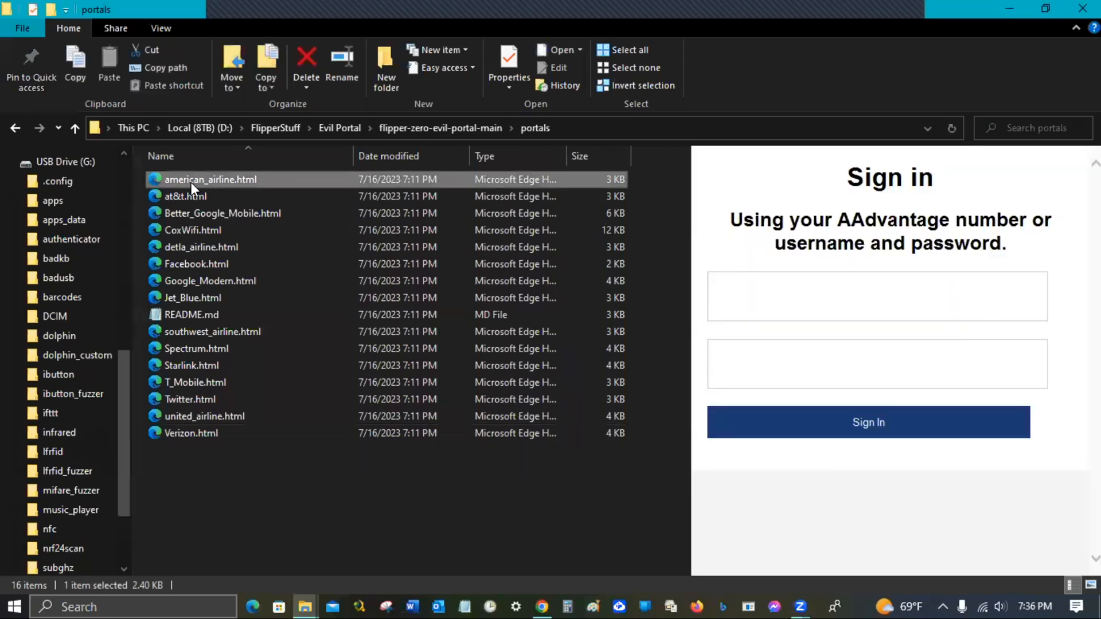
- Preview the downloaded portal pages: AT&T, Delta airline, Starlink and T-Mobile sign-in pages
{"action": "double_click", "coordinate": [211, 179]}
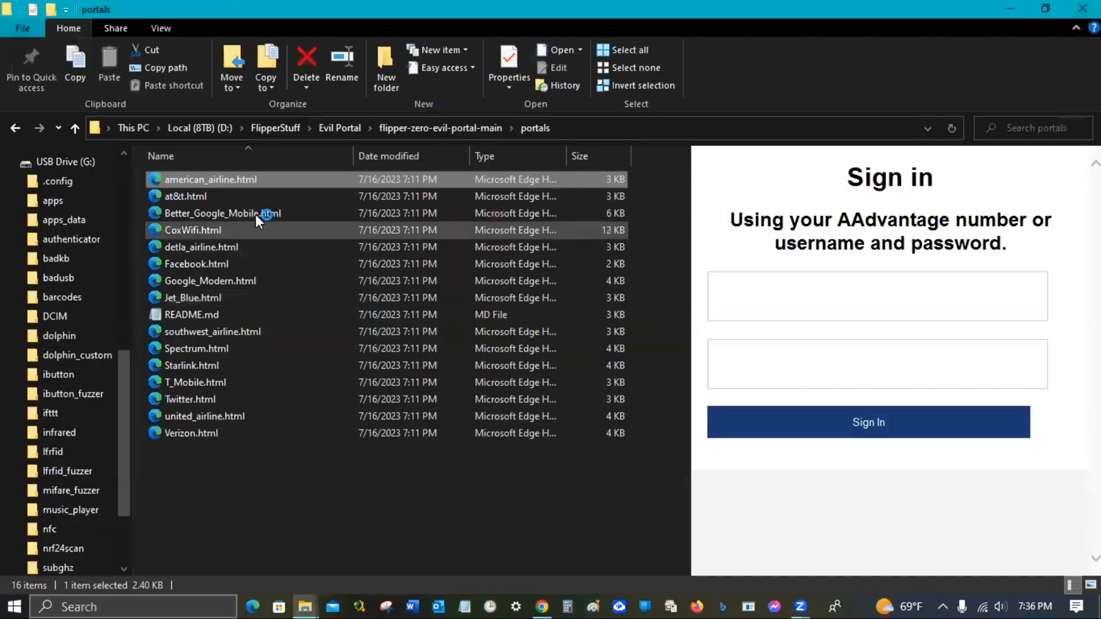
{"action": "double_click", "coordinate": [186, 196]}
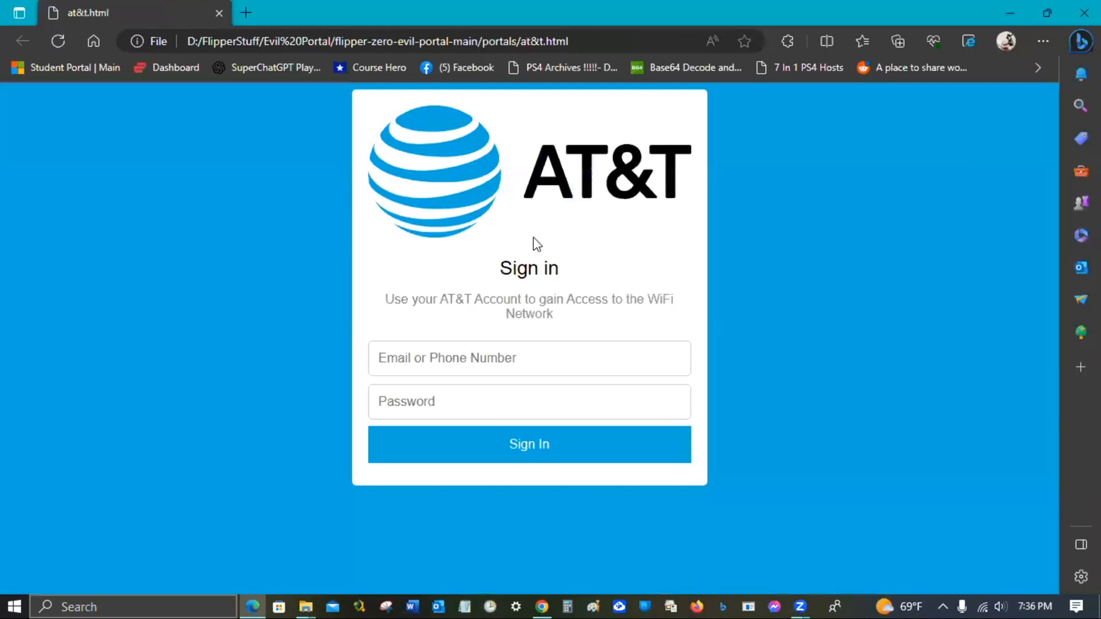
{"action": "left_click", "coordinate": [304, 606]}
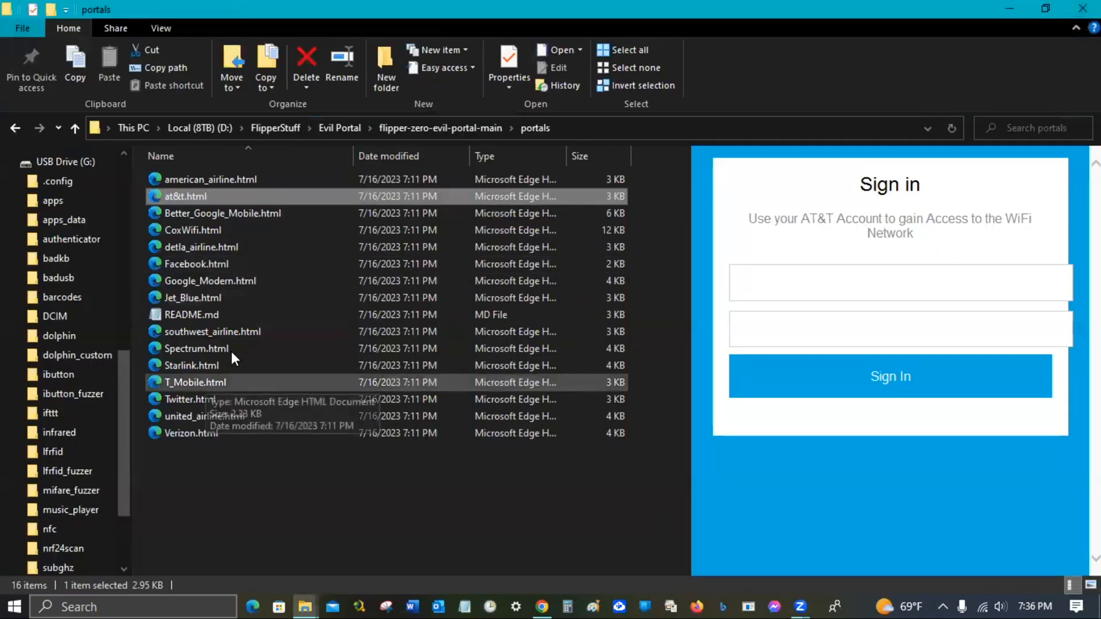
{"action": "double_click", "coordinate": [200, 246]}
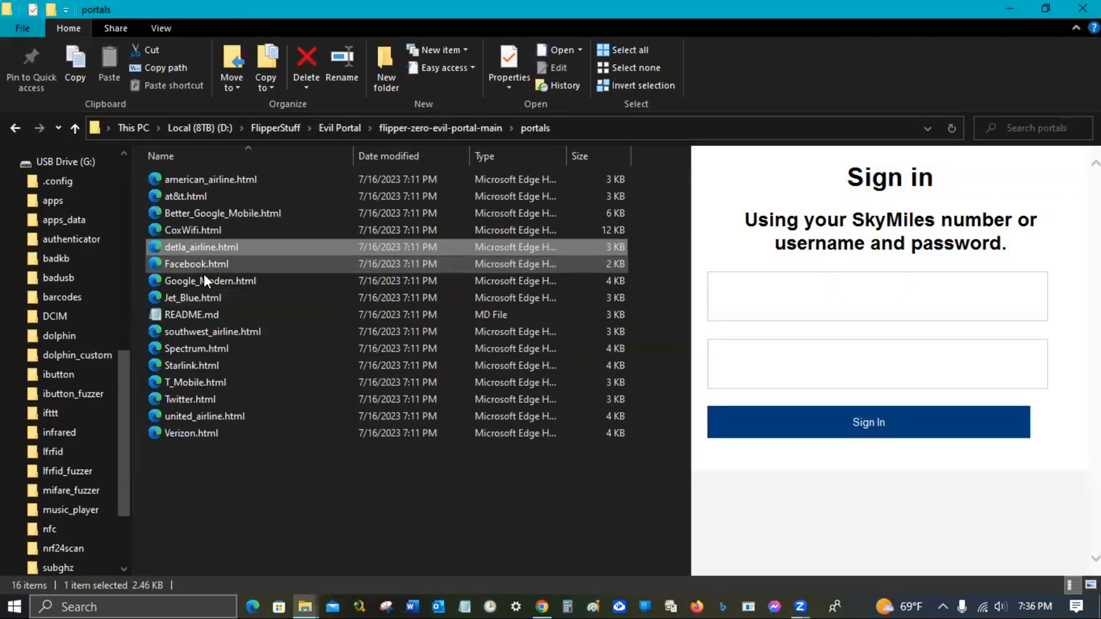
{"action": "left_click", "coordinate": [192, 365]}
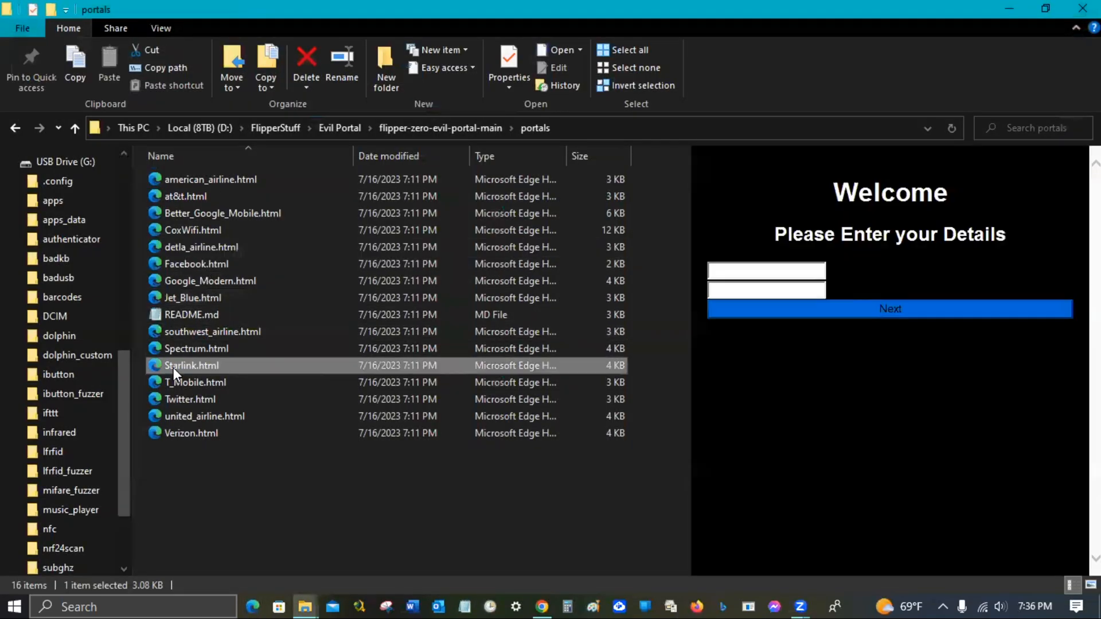
{"action": "double_click", "coordinate": [191, 365]}
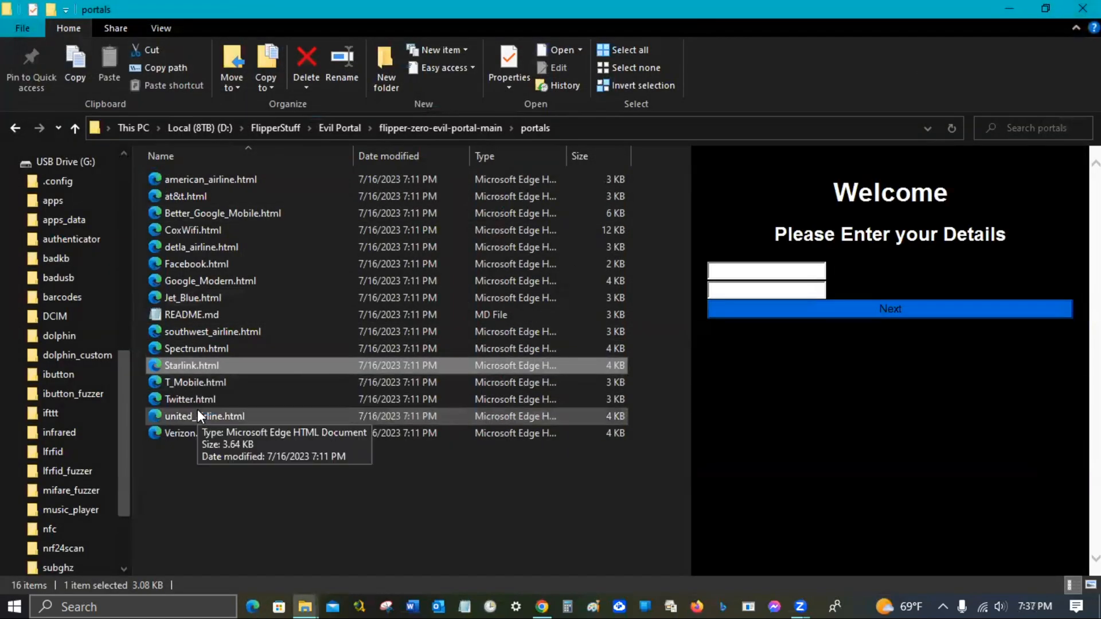
{"action": "double_click", "coordinate": [195, 382]}
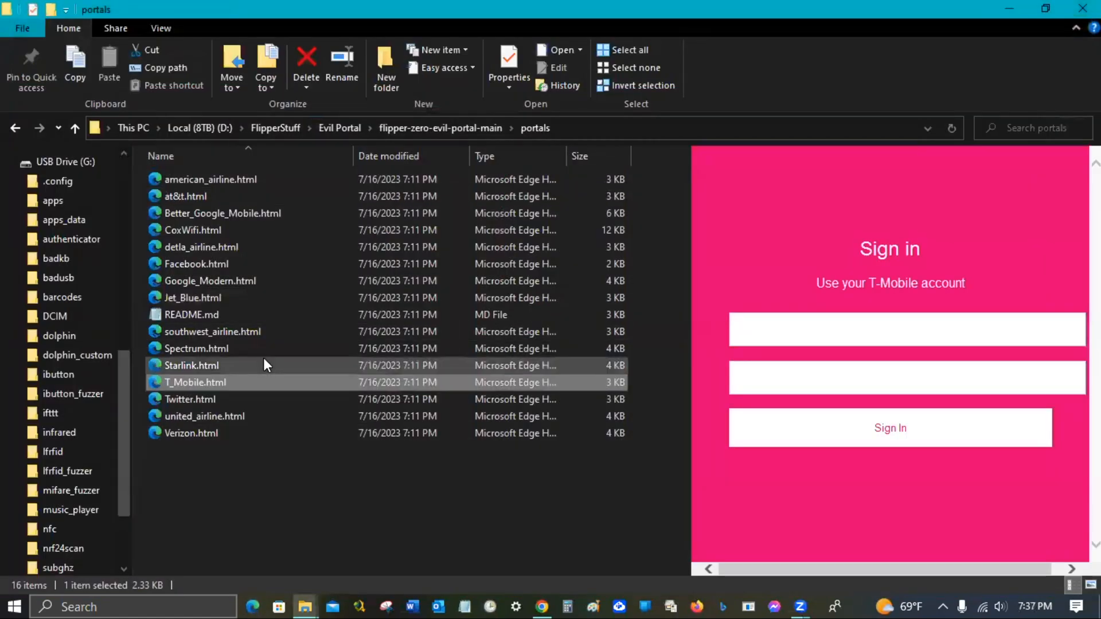
- Select all sixteen portal files and copy them into USB Drive (G:) > apps_data > evil_portal
{"action": "key", "text": "ctrl+a"}
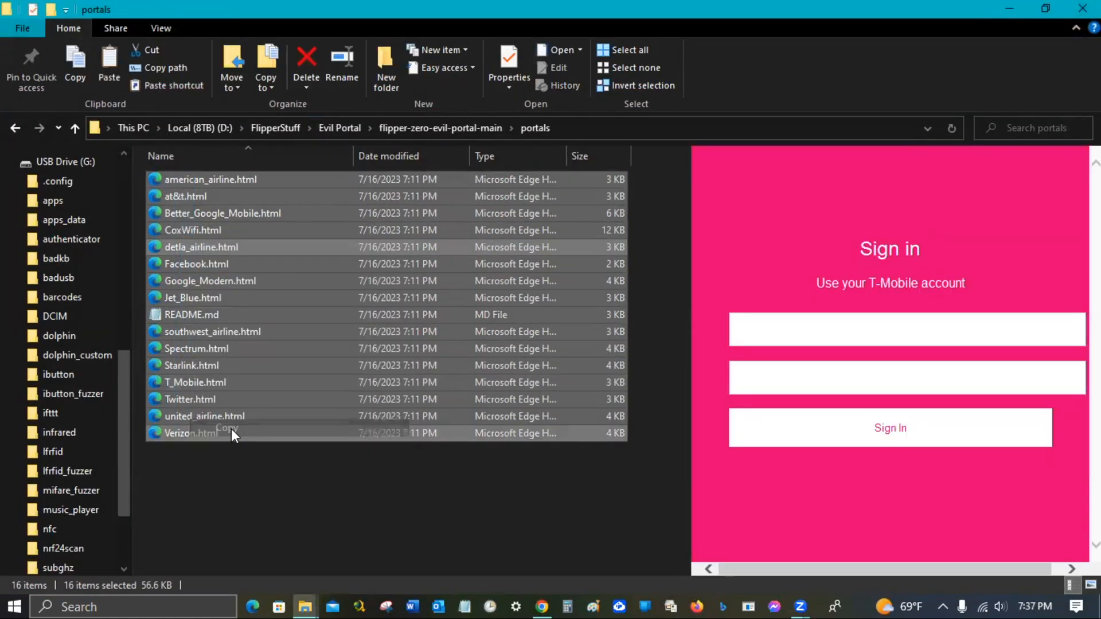
{"action": "mouse_move", "coordinate": [692, 600]}
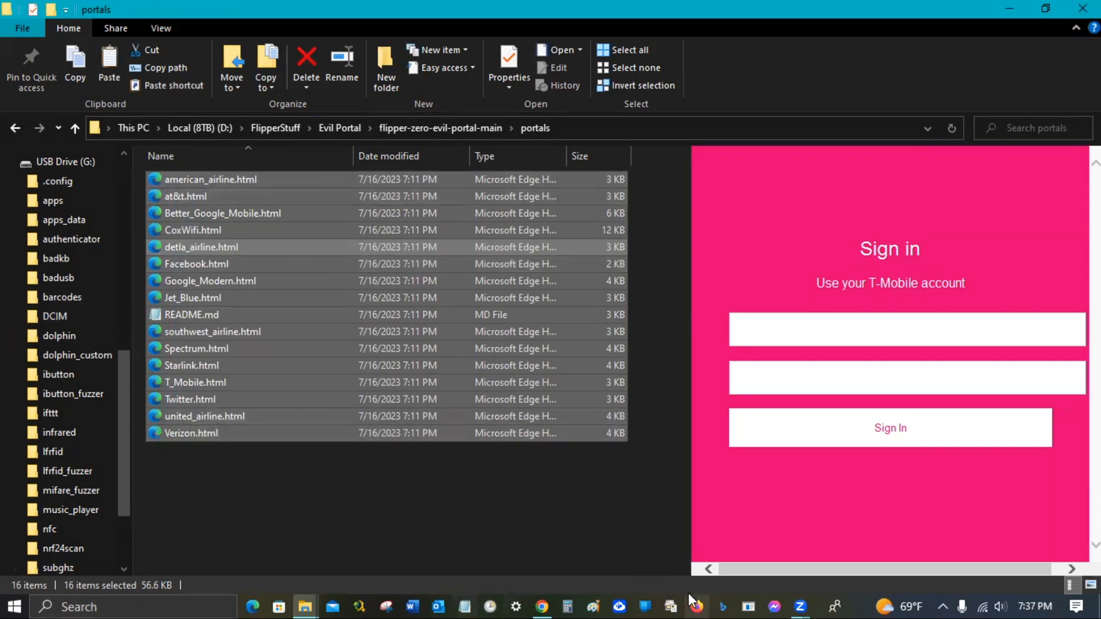
{"action": "mouse_move", "coordinate": [303, 607]}
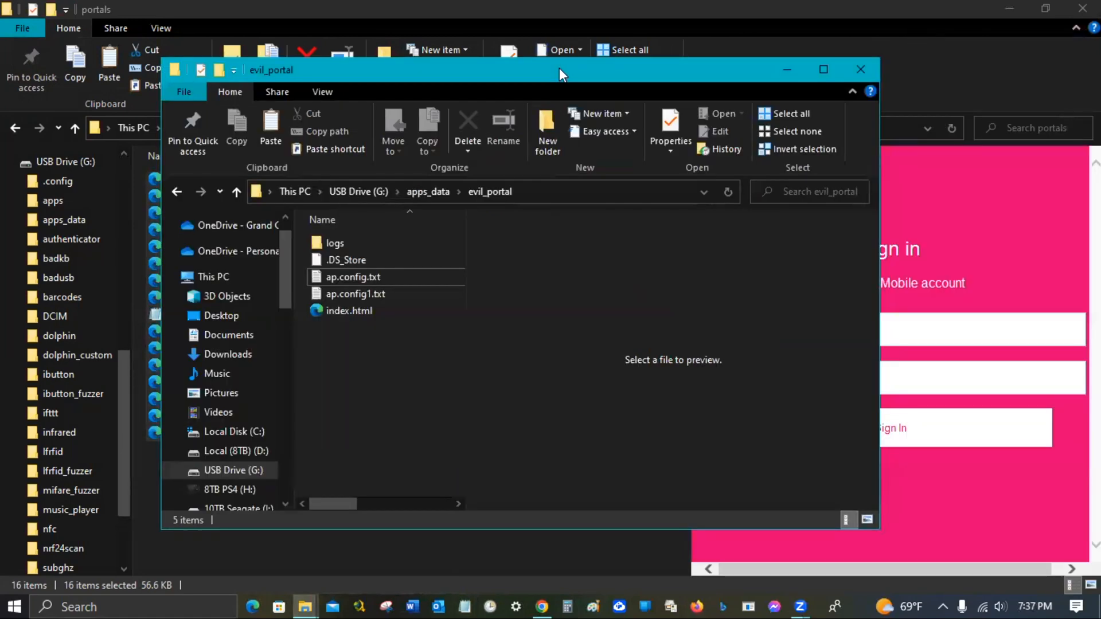
{"action": "mouse_move", "coordinate": [348, 373]}
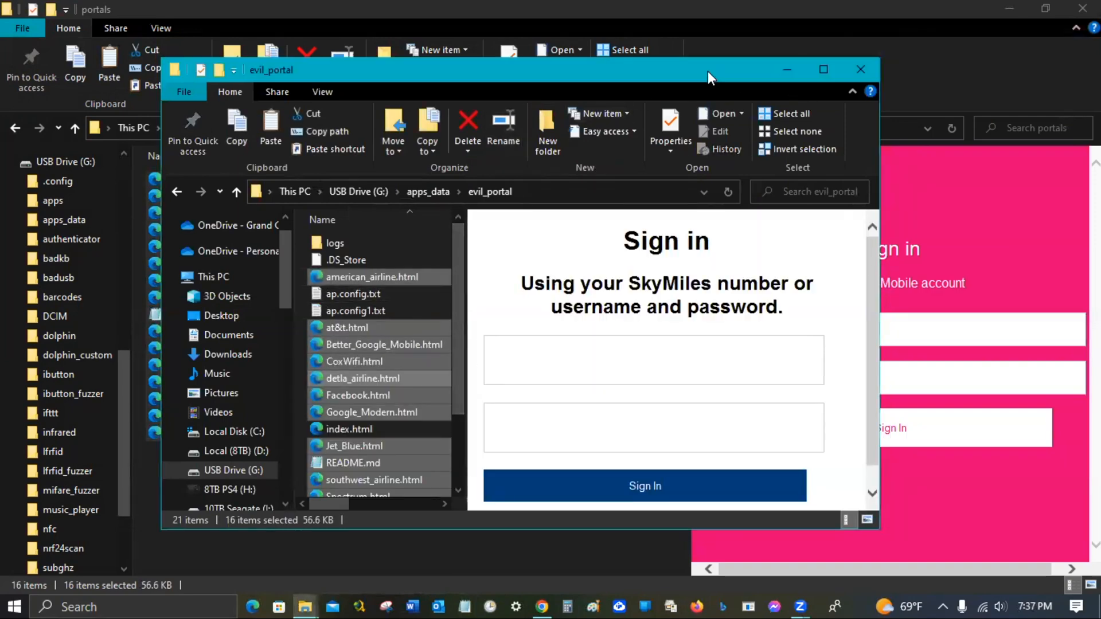
{"action": "left_click", "coordinate": [823, 70]}
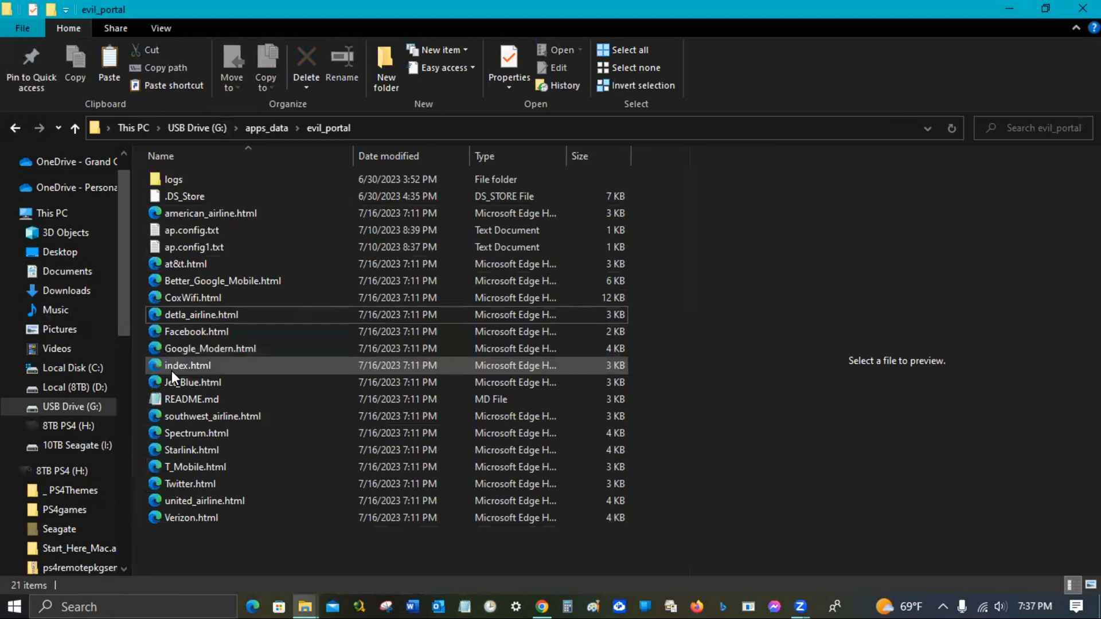
- Preview index.html on the USB drive, confirming it is the AT&T WiFi sign-in page
{"action": "left_click", "coordinate": [187, 365]}
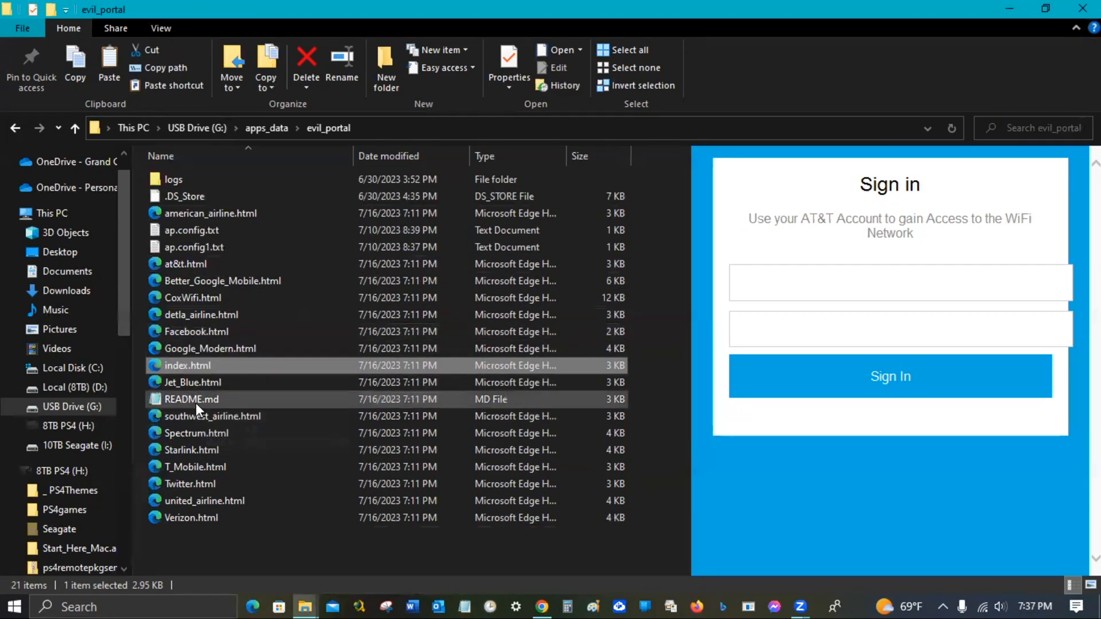
{"action": "mouse_move", "coordinate": [187, 365]}
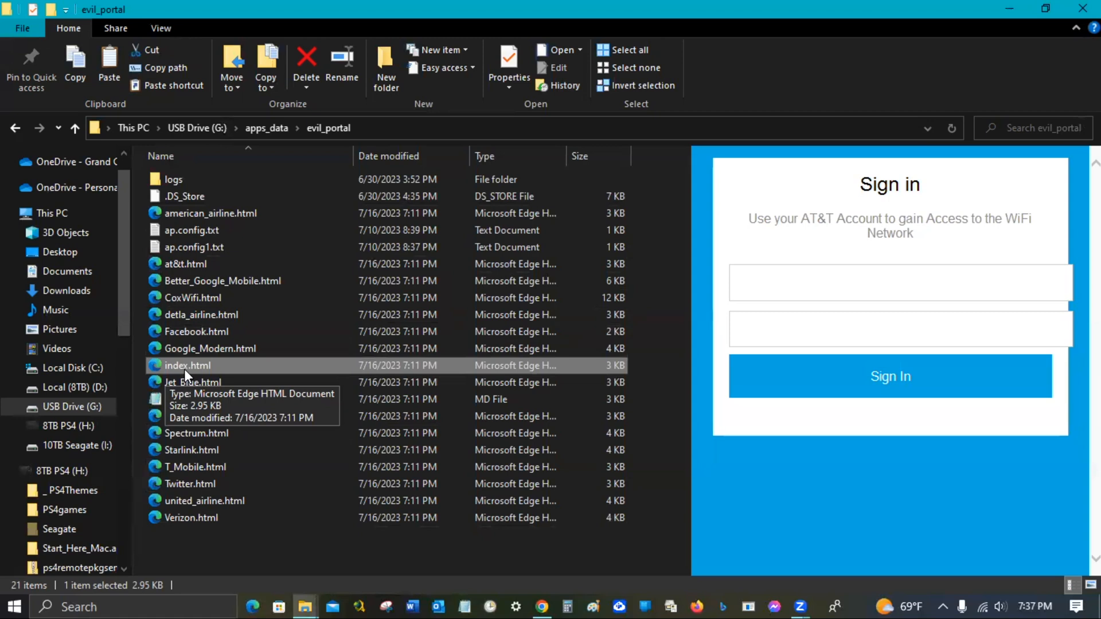
{"action": "mouse_move", "coordinate": [211, 374]}
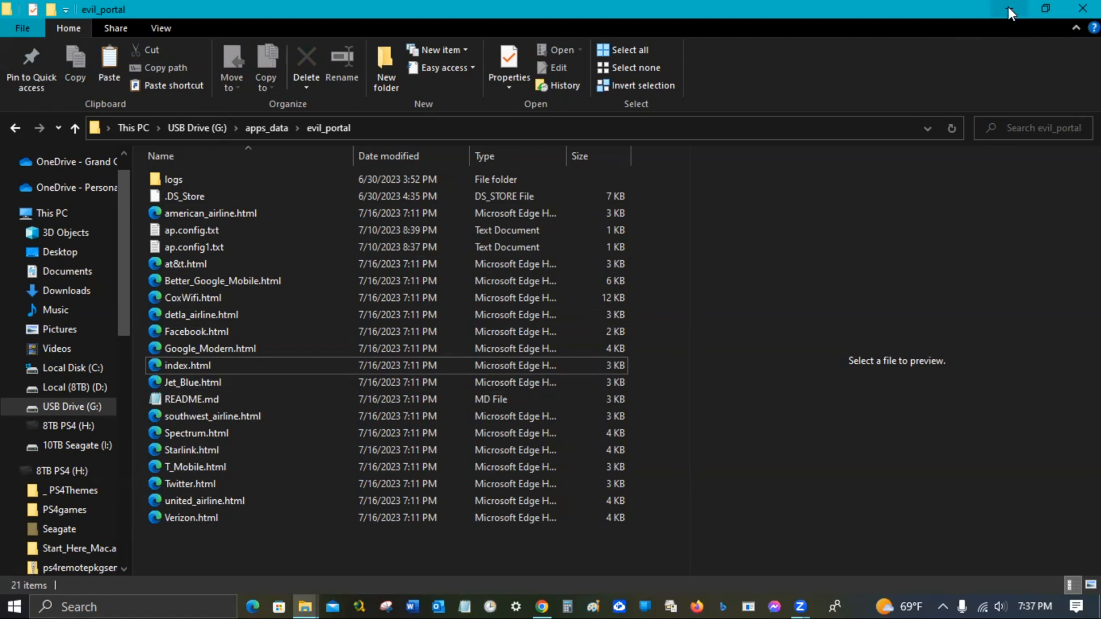
{"action": "mouse_move", "coordinate": [1009, 12]}
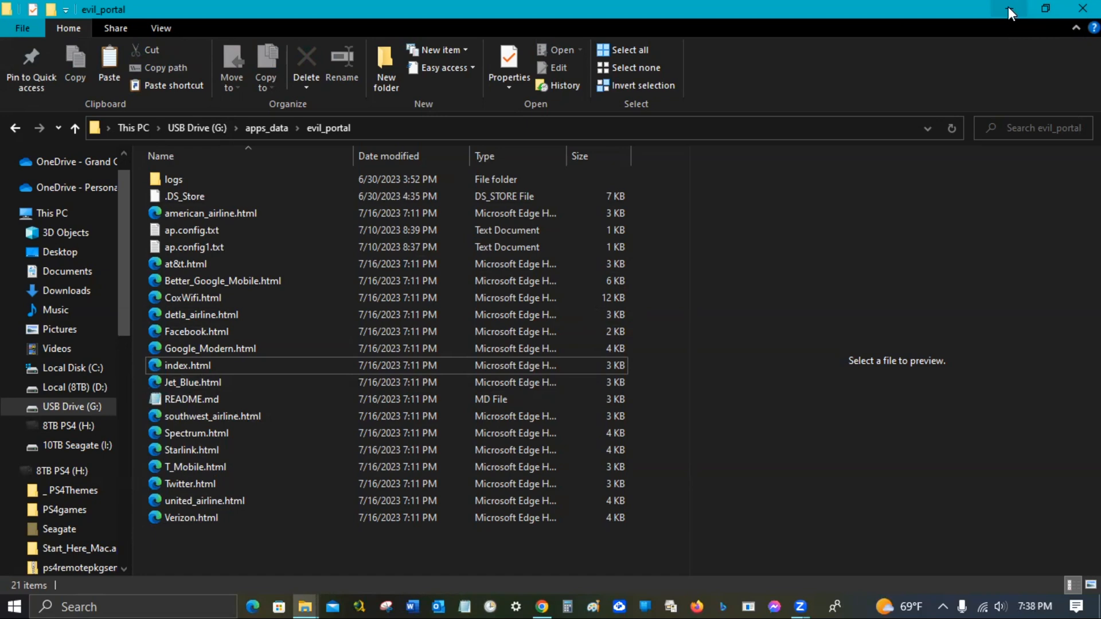
- Join the open AT&T WiFi network from the taskbar with Connect automatically enabled
{"action": "left_click", "coordinate": [1081, 8]}
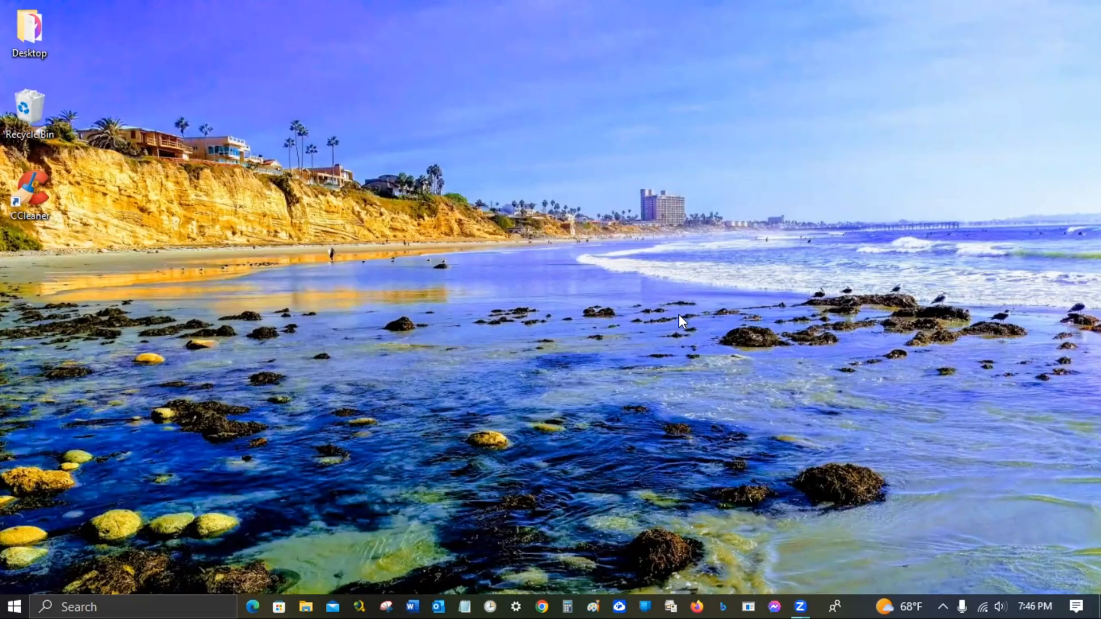
{"action": "mouse_move", "coordinate": [986, 589]}
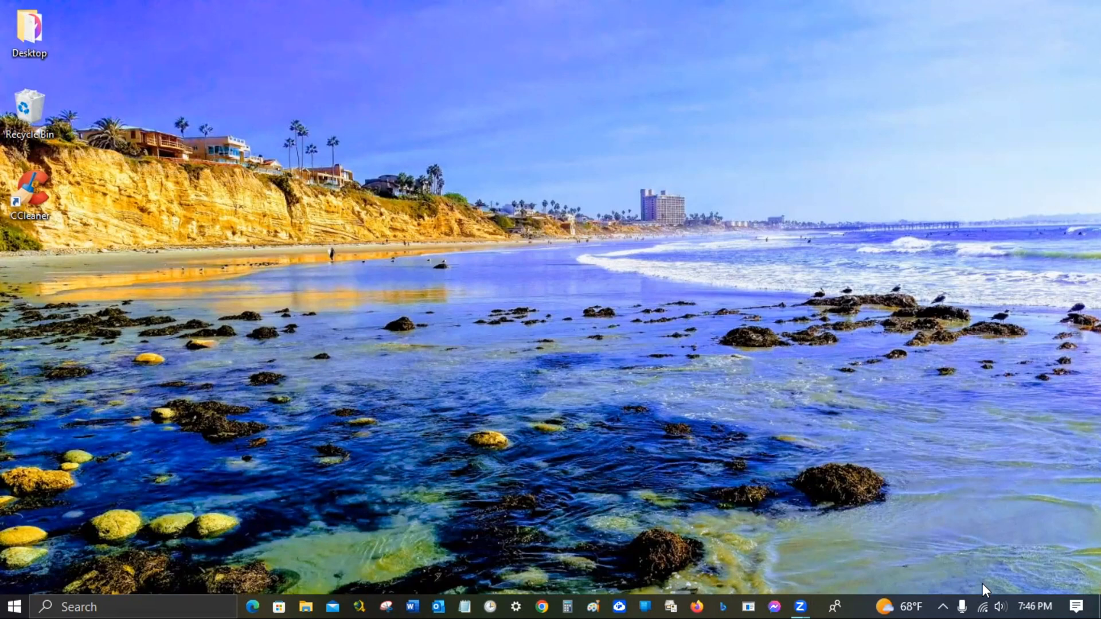
{"action": "mouse_move", "coordinate": [987, 584]}
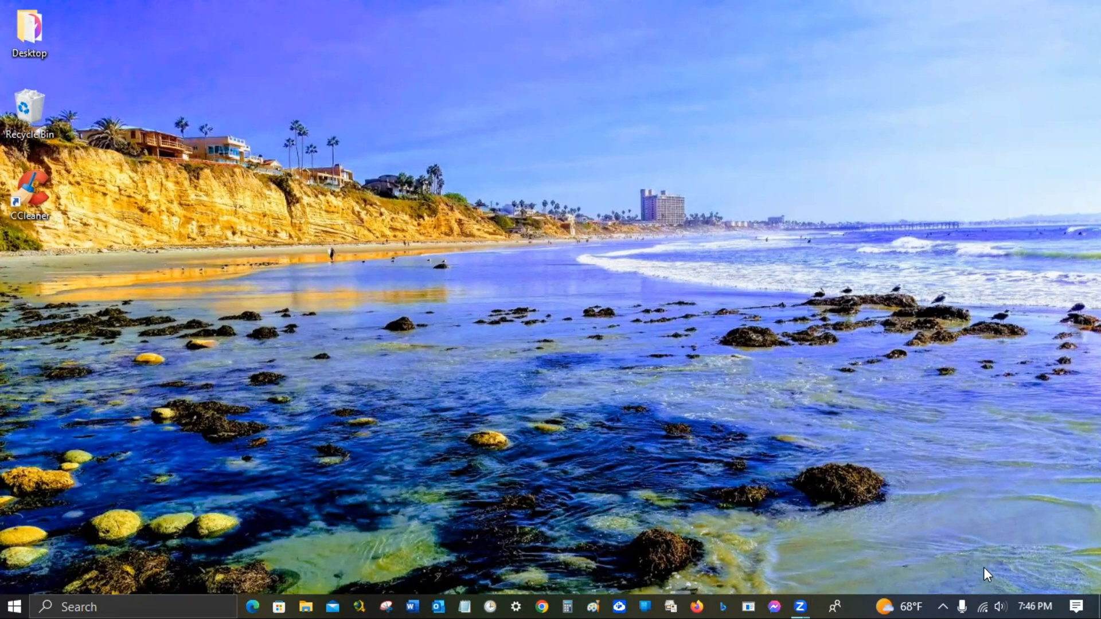
{"action": "mouse_move", "coordinate": [982, 602]}
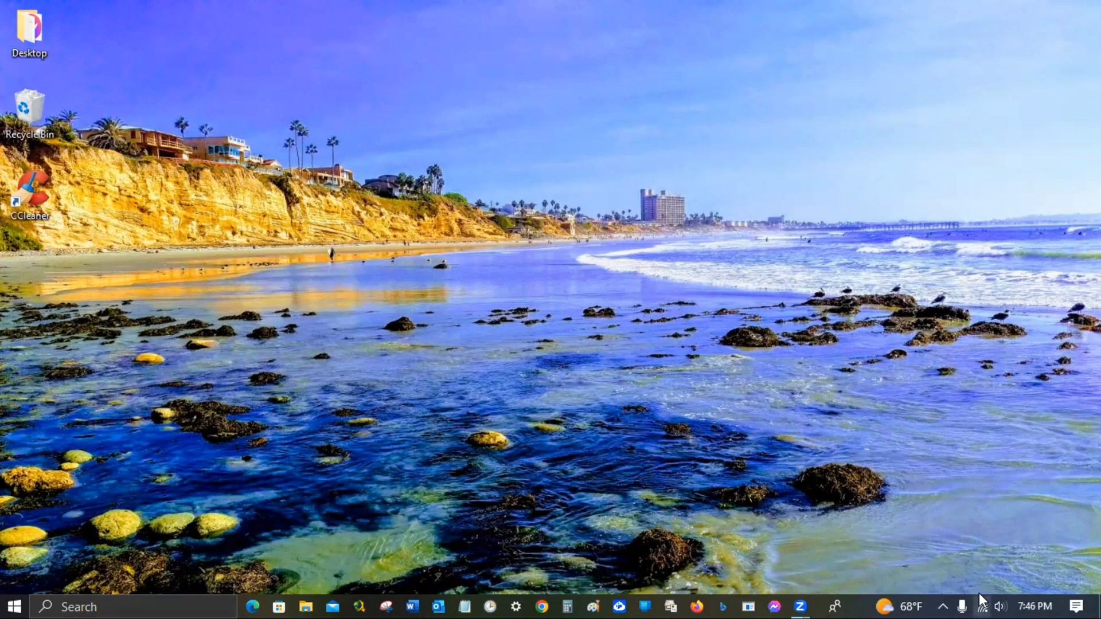
{"action": "left_click", "coordinate": [981, 607]}
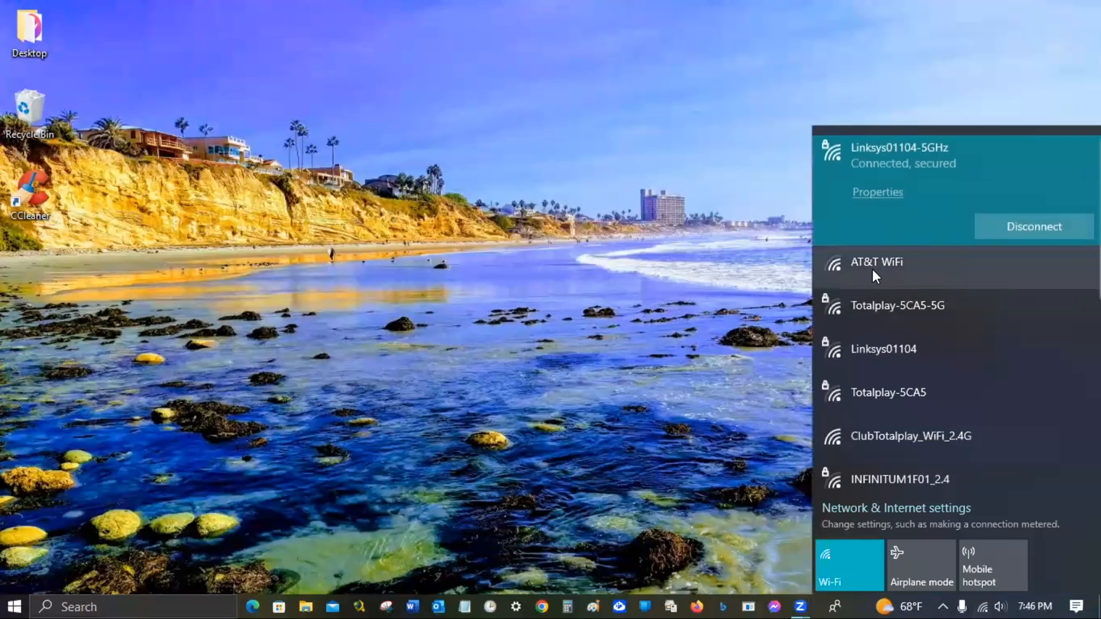
{"action": "left_click", "coordinate": [876, 262]}
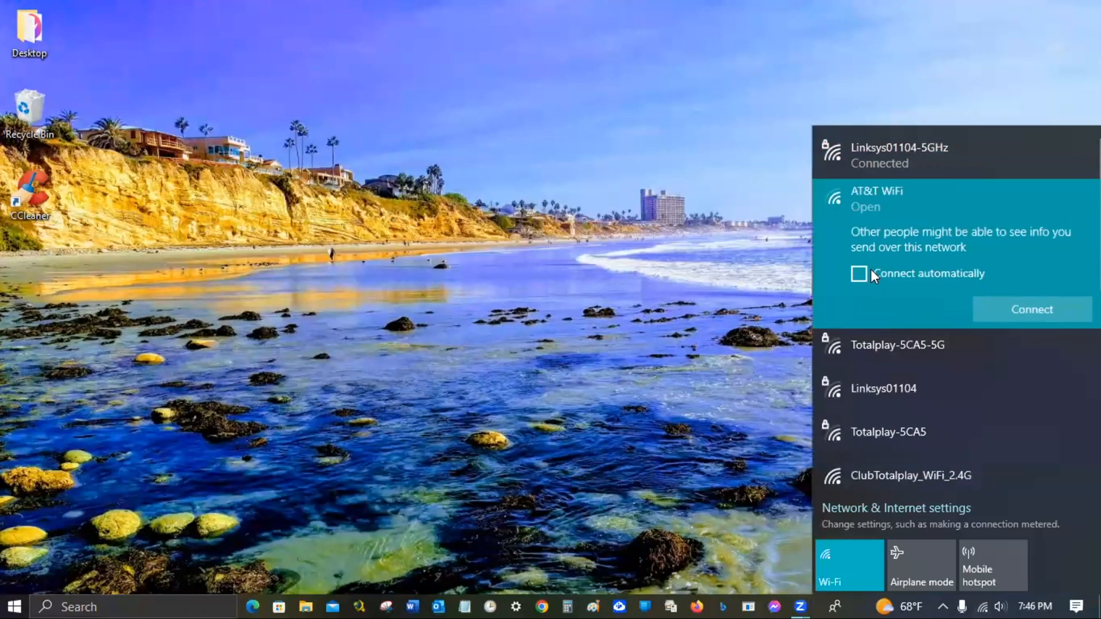
{"action": "left_click", "coordinate": [859, 274]}
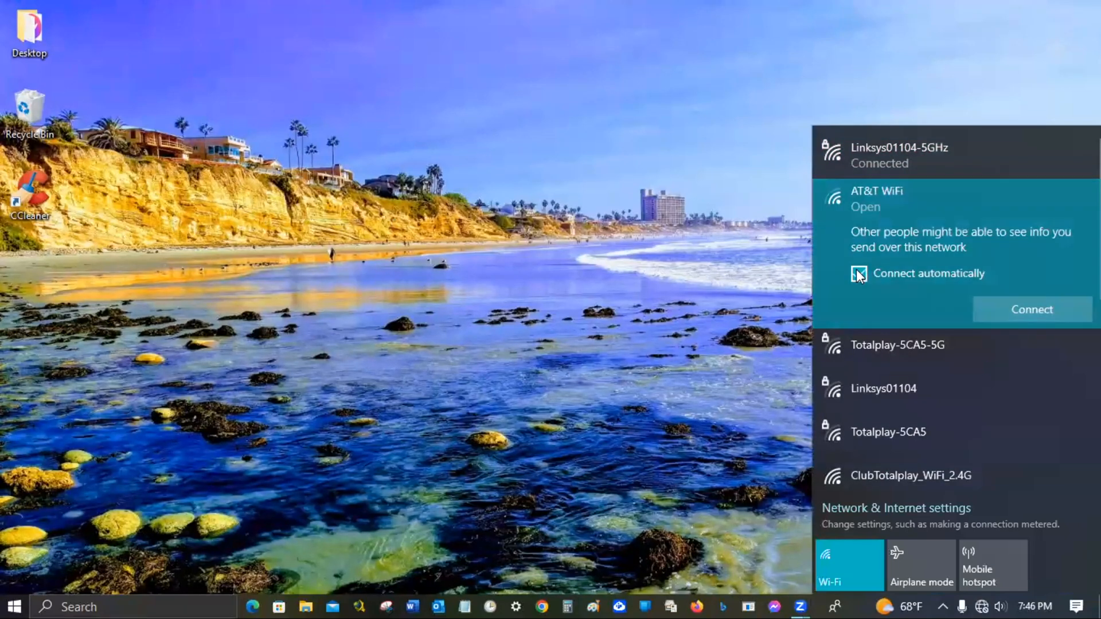
{"action": "left_click", "coordinate": [1031, 309]}
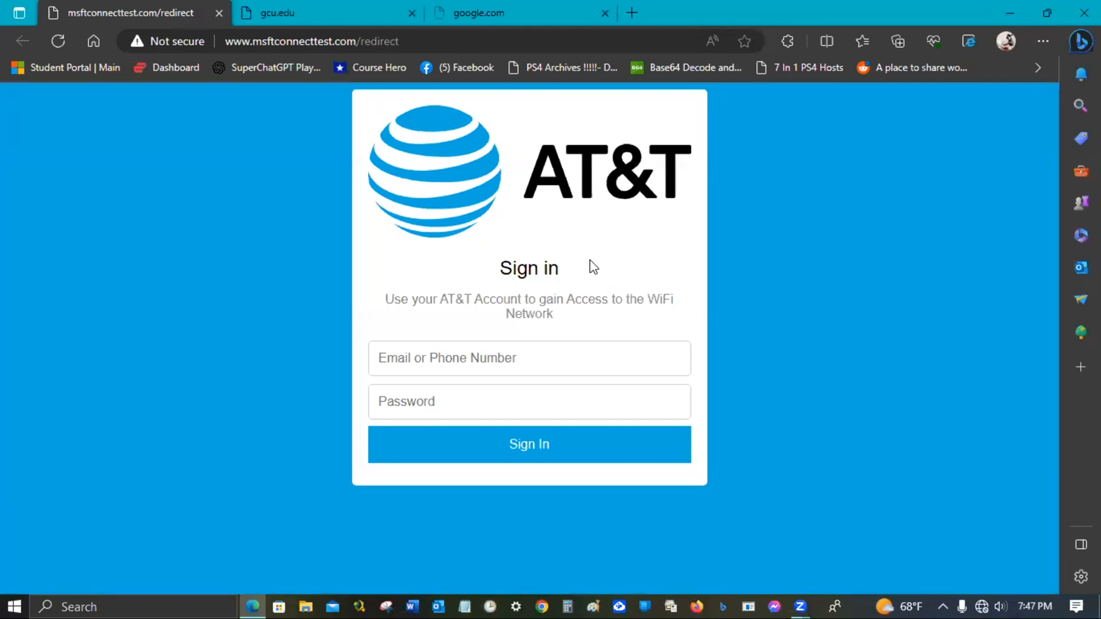
{"action": "mouse_move", "coordinate": [729, 380]}
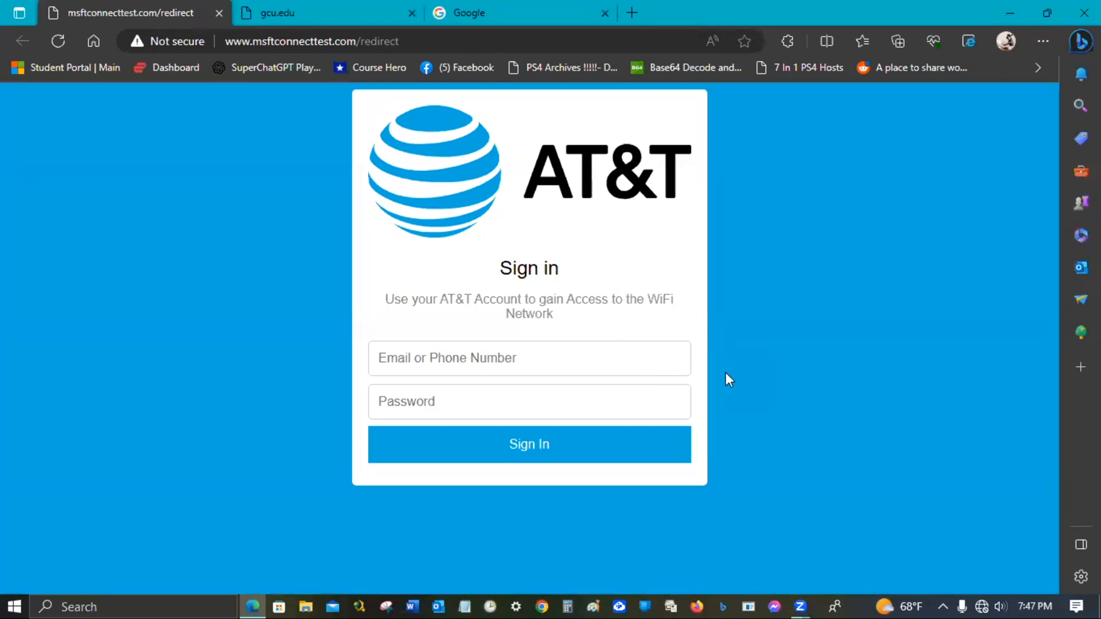
- View the AT&T WiFi captive sign-in page with email/phone and password fields in Edge
{"action": "left_click", "coordinate": [529, 444]}
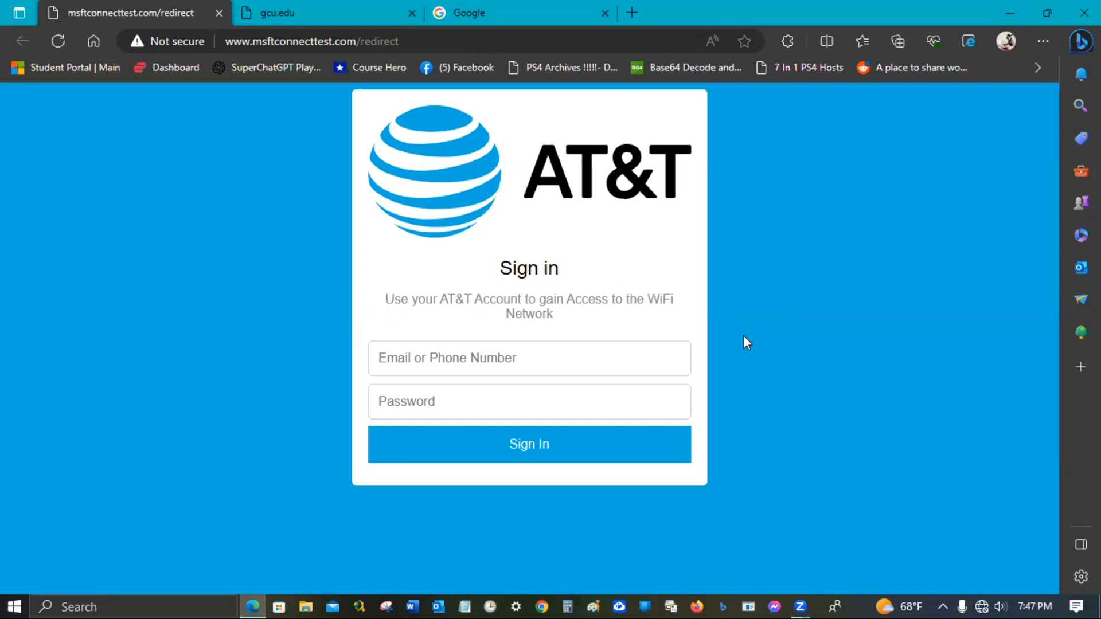
{"action": "mouse_move", "coordinate": [825, 30]}
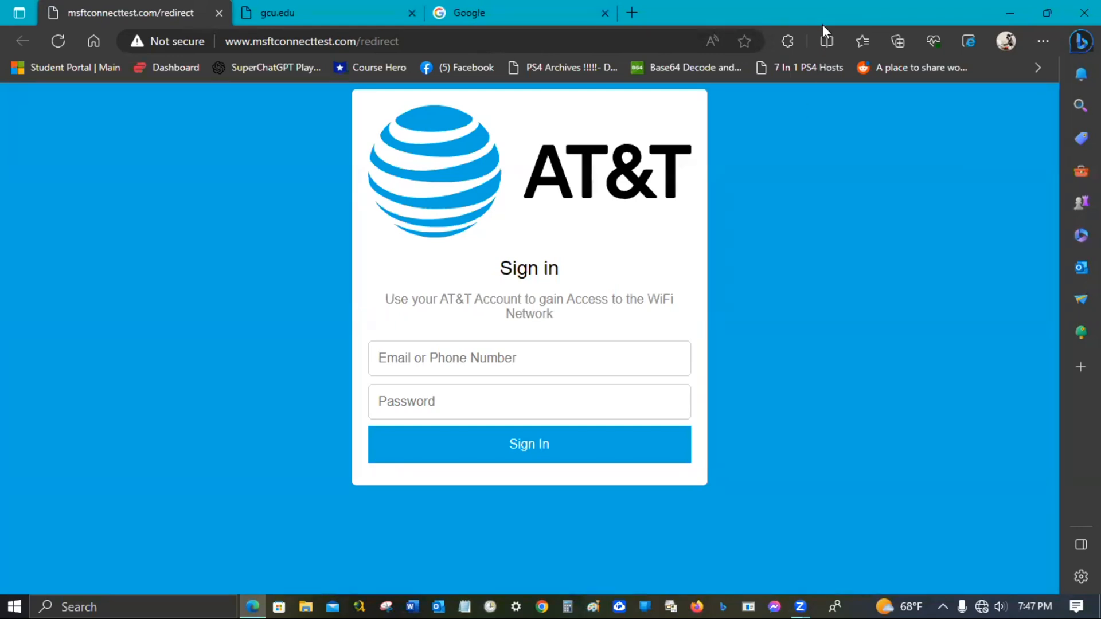